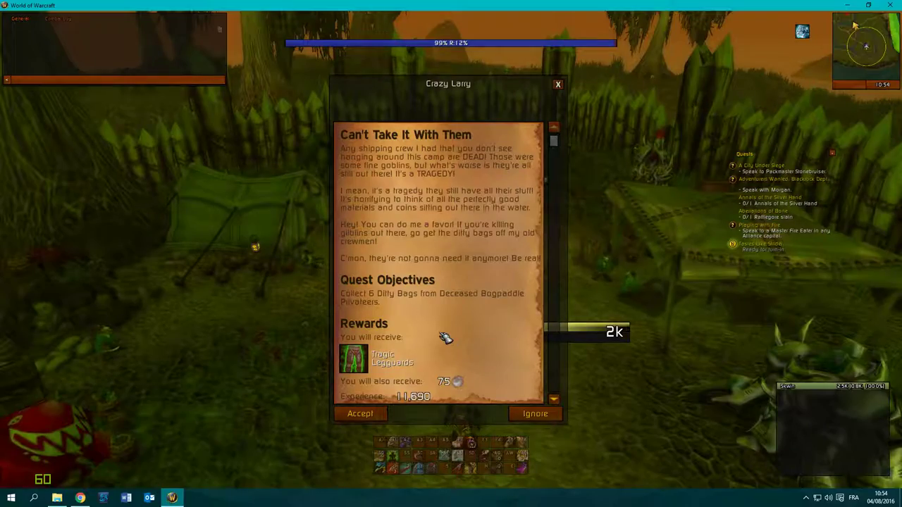
# Accept Crazy Larry's quest 'Can't Take It With Them'.
pyautogui.click(360, 414)
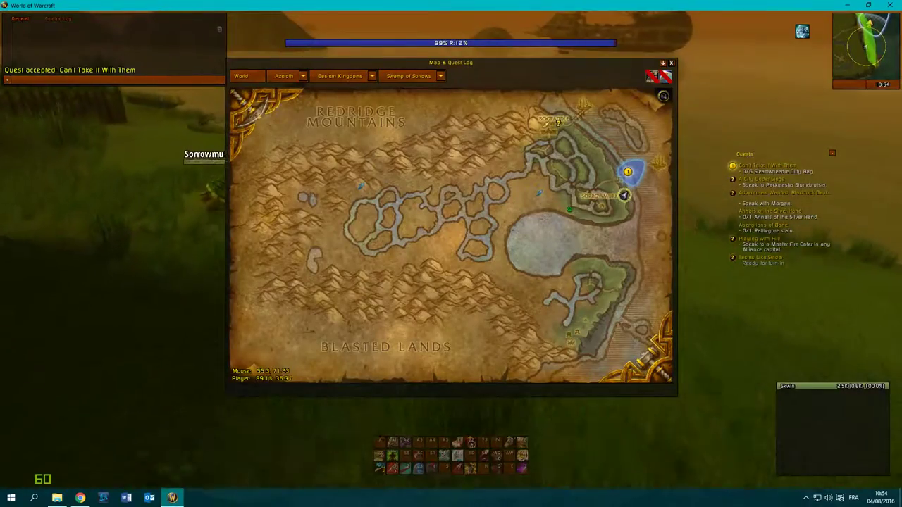
pyautogui.click(670, 62)
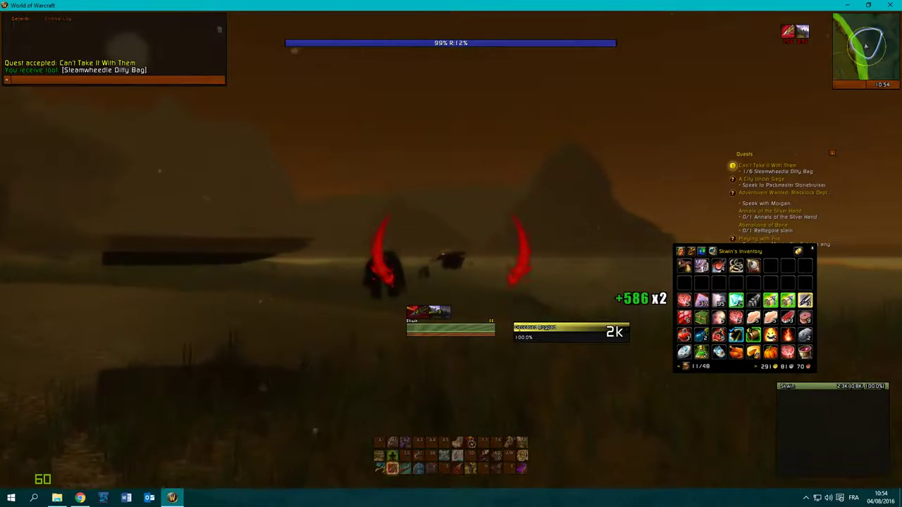
pyautogui.moveTo(695, 275)
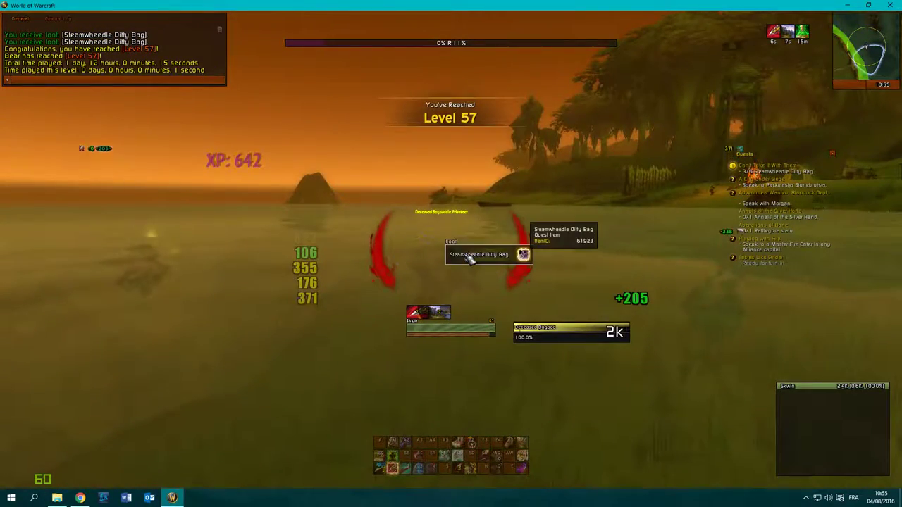
# Loot the Steamwheedle Dilty Bag from a Bogpaddle Privateer corpse.
pyautogui.click(479, 255)
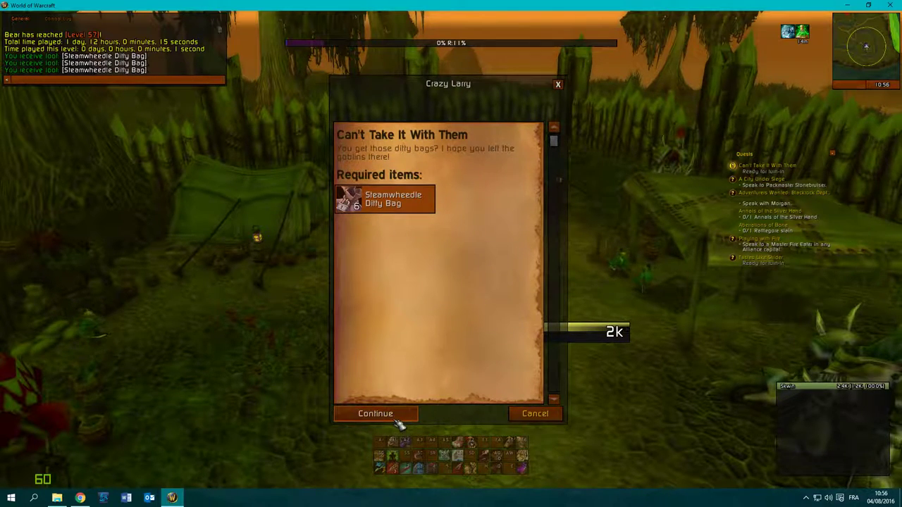
# Continue Crazy Larry's dialog to hand over the six Dilty Bags.
pyautogui.click(374, 414)
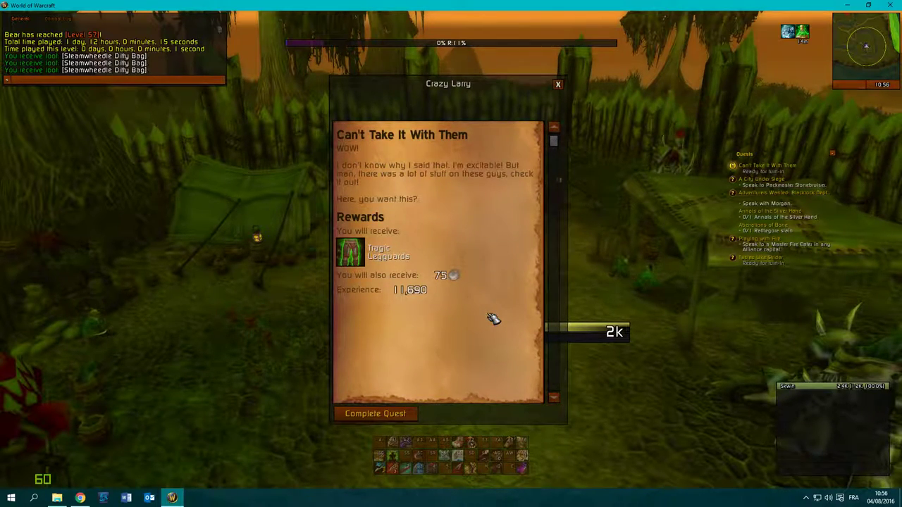